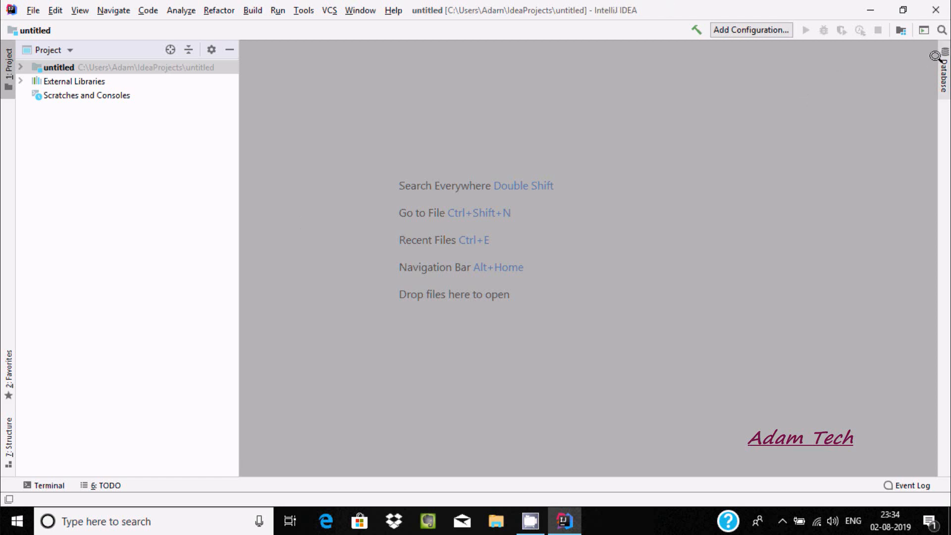
Step: Show the Database tool window and list the data source types available to add
{"action": "left_click", "coordinate": [944, 66]}
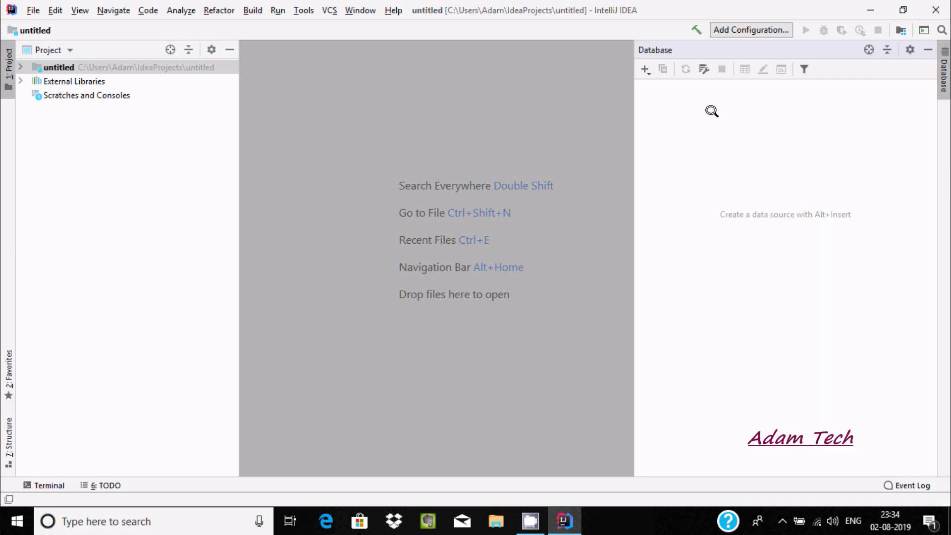
{"action": "mouse_move", "coordinate": [643, 69]}
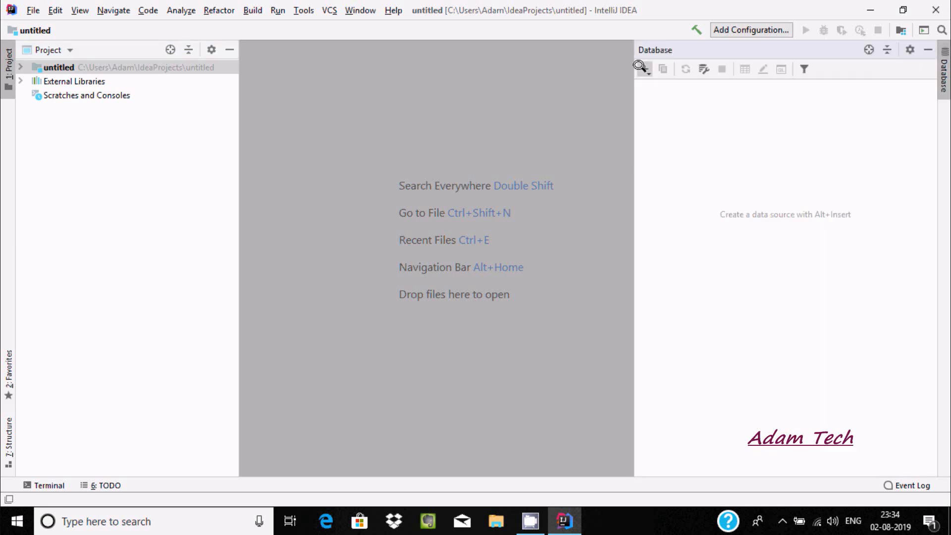
{"action": "left_click", "coordinate": [644, 68]}
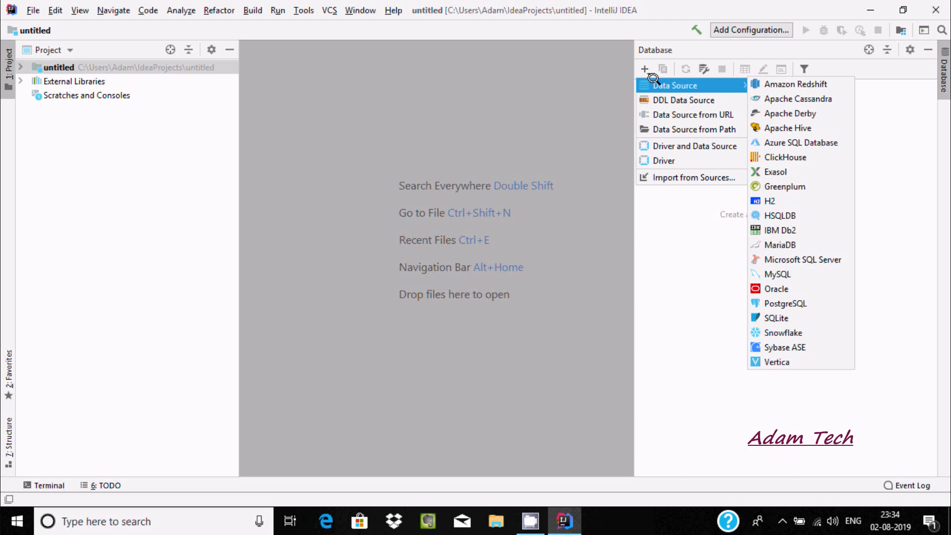
{"action": "mouse_move", "coordinate": [796, 83]}
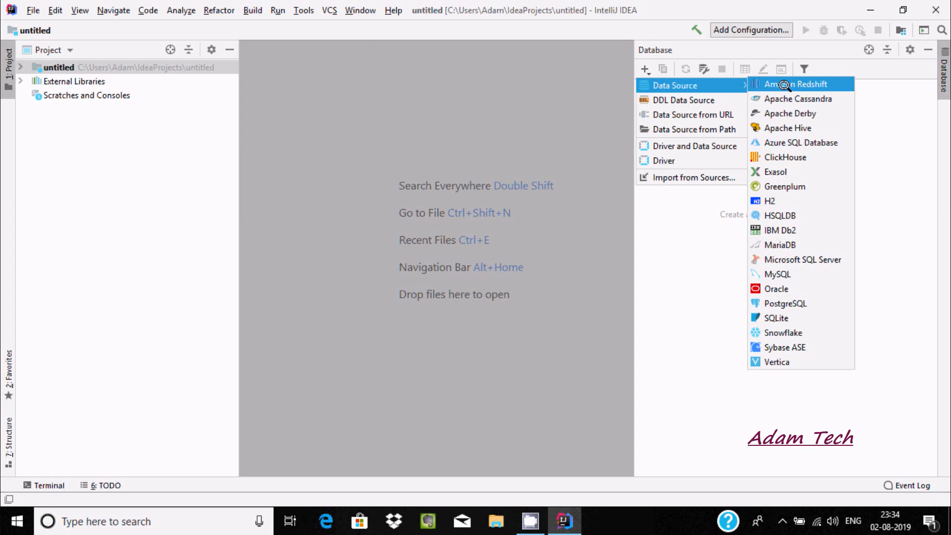
{"action": "mouse_move", "coordinate": [780, 264]}
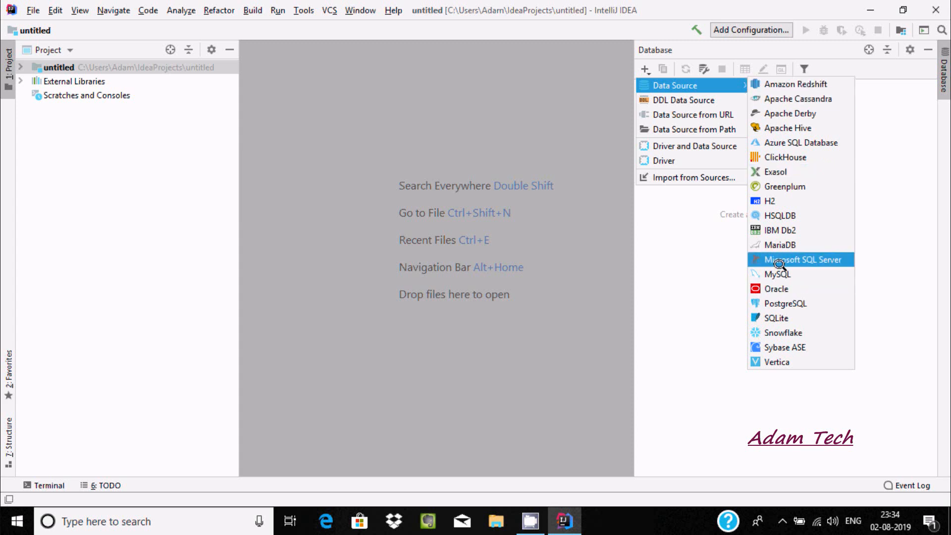
{"action": "mouse_move", "coordinate": [783, 98]}
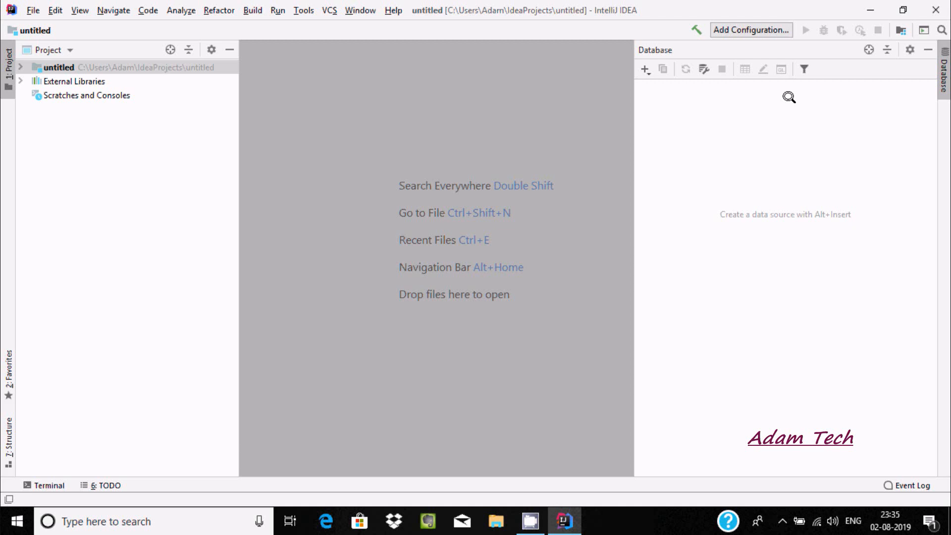
Step: Add an Apache Cassandra data source on localhost:9042 and download its missing driver files
{"action": "left_click", "coordinate": [645, 69]}
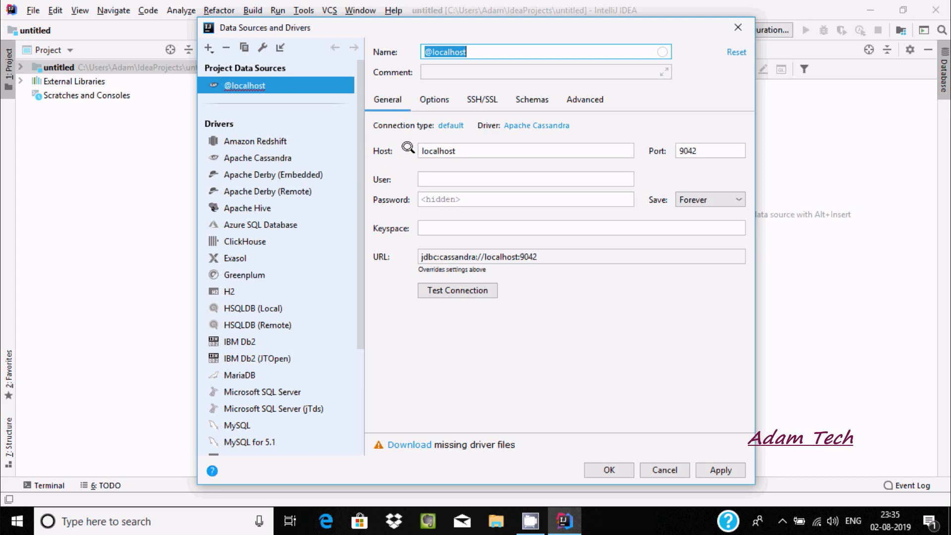
{"action": "mouse_move", "coordinate": [436, 149]}
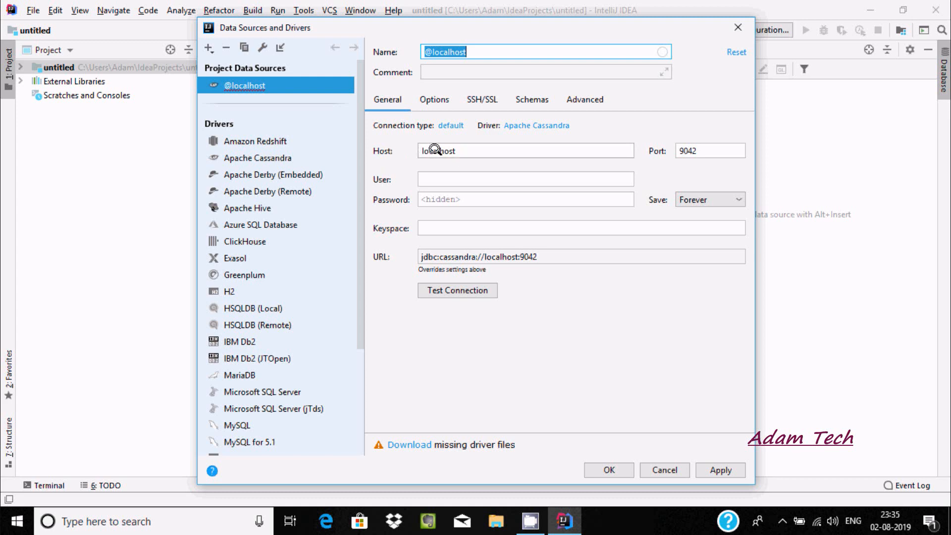
{"action": "mouse_move", "coordinate": [686, 150]}
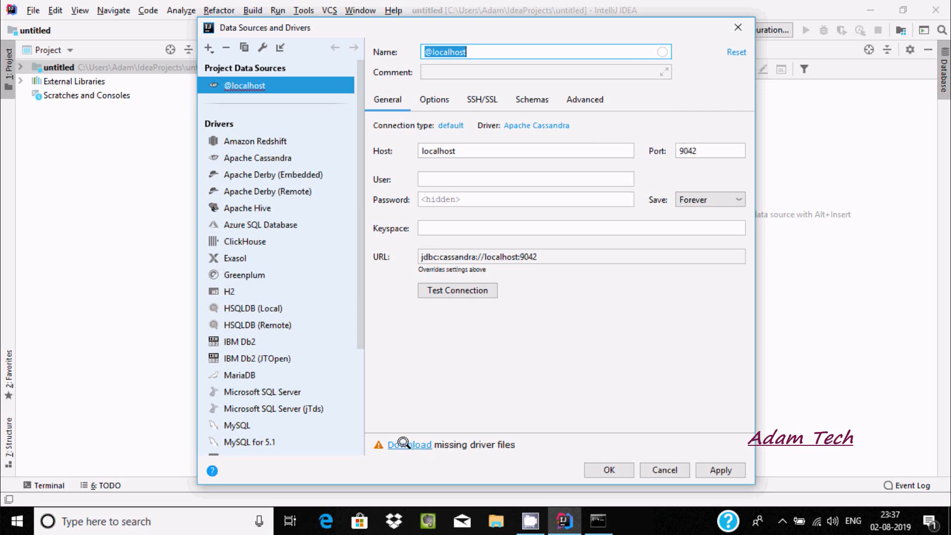
{"action": "left_click", "coordinate": [409, 445]}
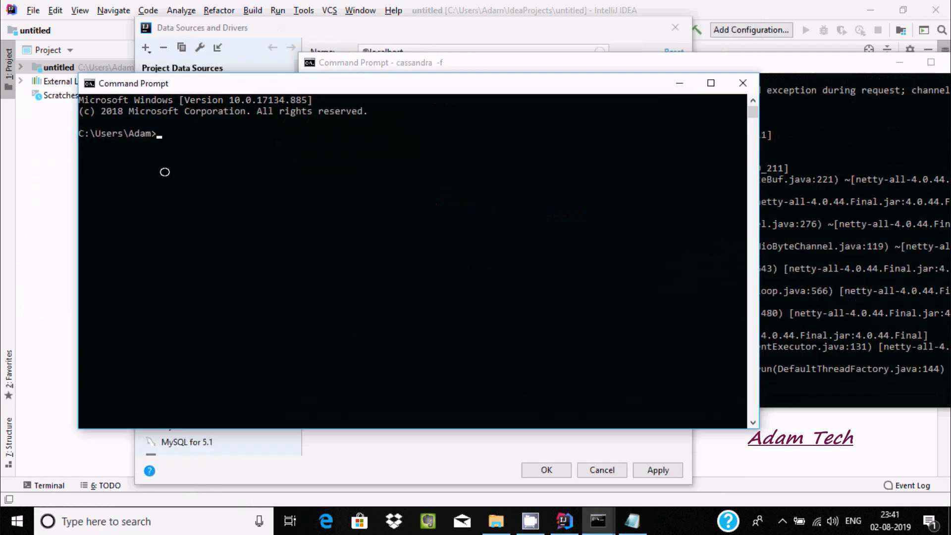
Step: Start a cqlsh session connected to the local Cassandra cluster
{"action": "type", "text": "cq"}
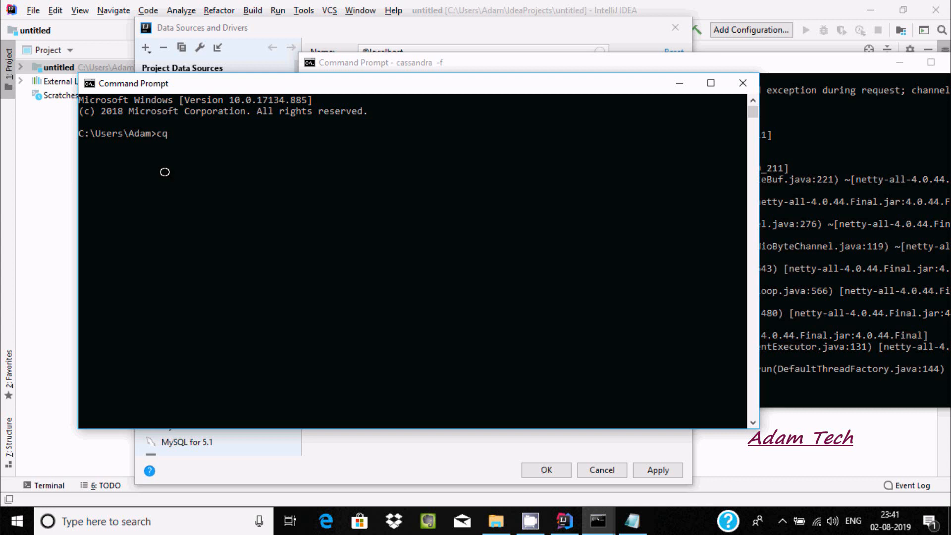
{"action": "type", "text": "ls"}
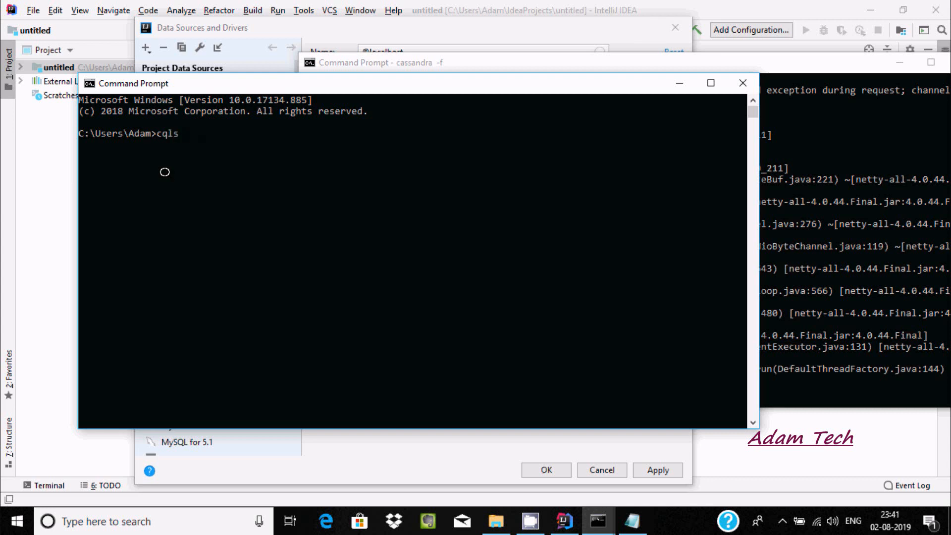
{"action": "type", "text": "h"}
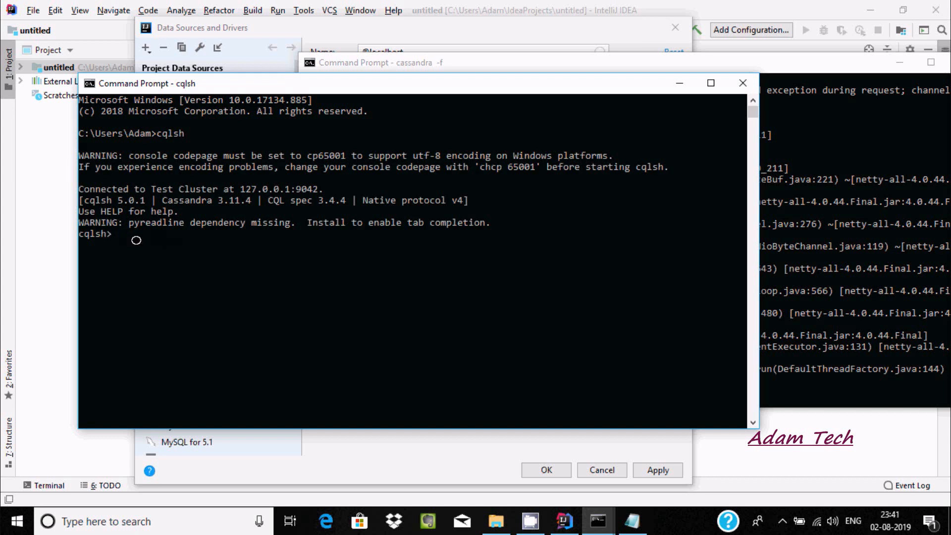
{"action": "mouse_move", "coordinate": [175, 240]}
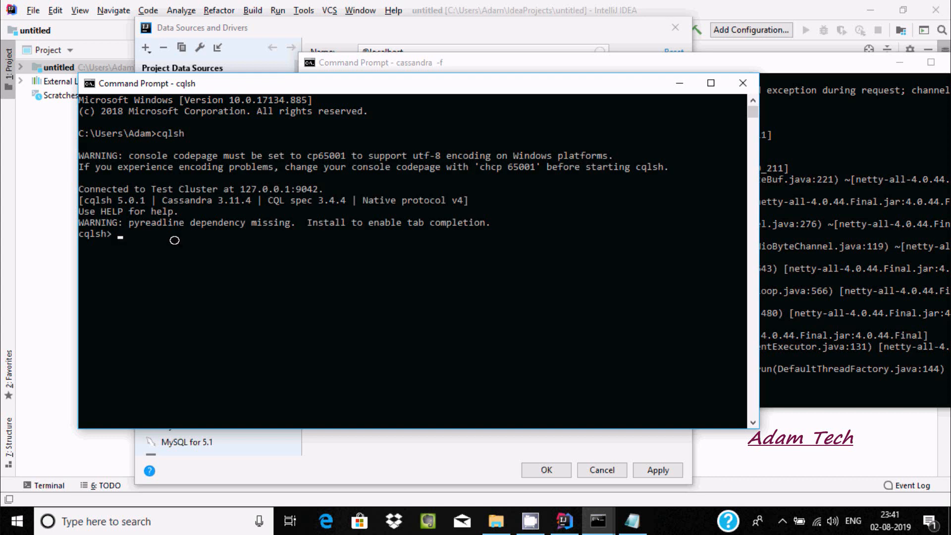
Step: Run DESCRIBE KEYSPACES to list the keyspaces, including spoint and test
{"action": "type", "text": "De"}
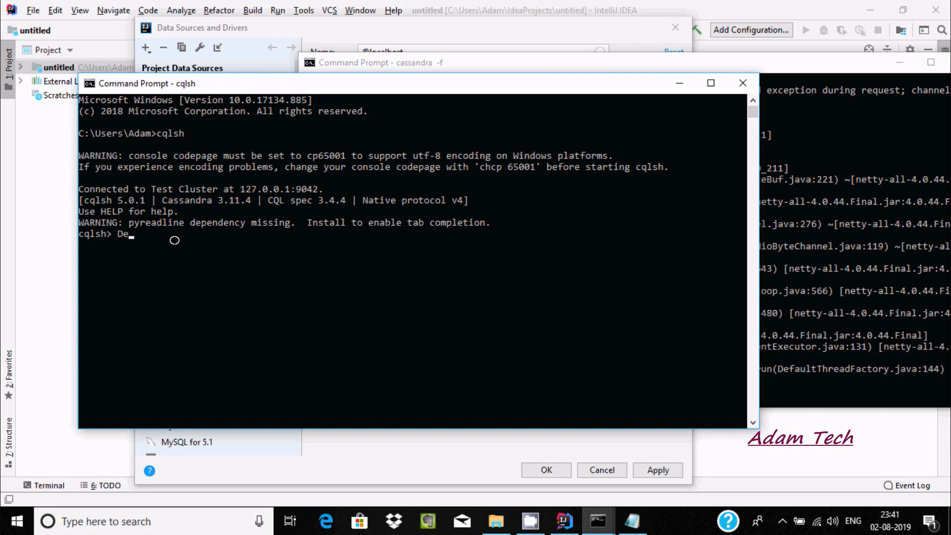
{"action": "type", "text": "scribe ke"}
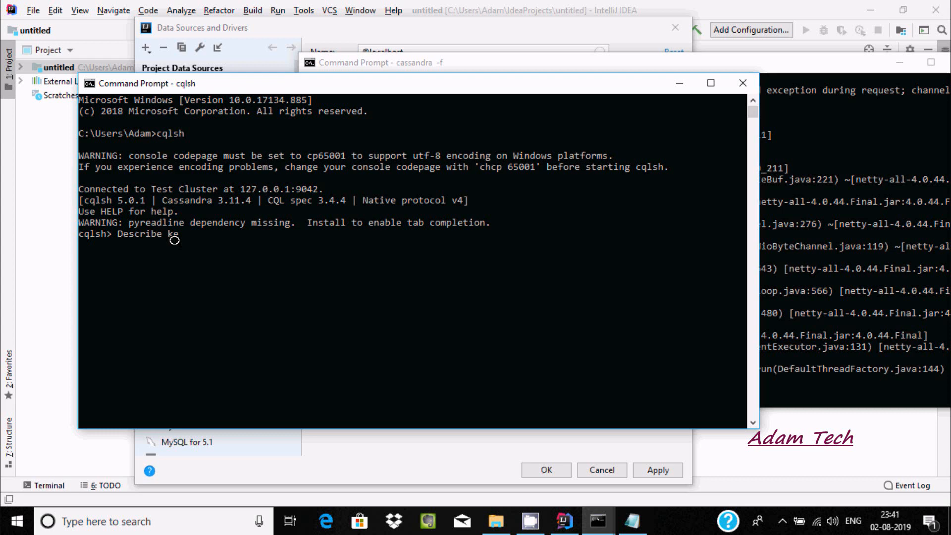
{"action": "type", "text": "yso"}
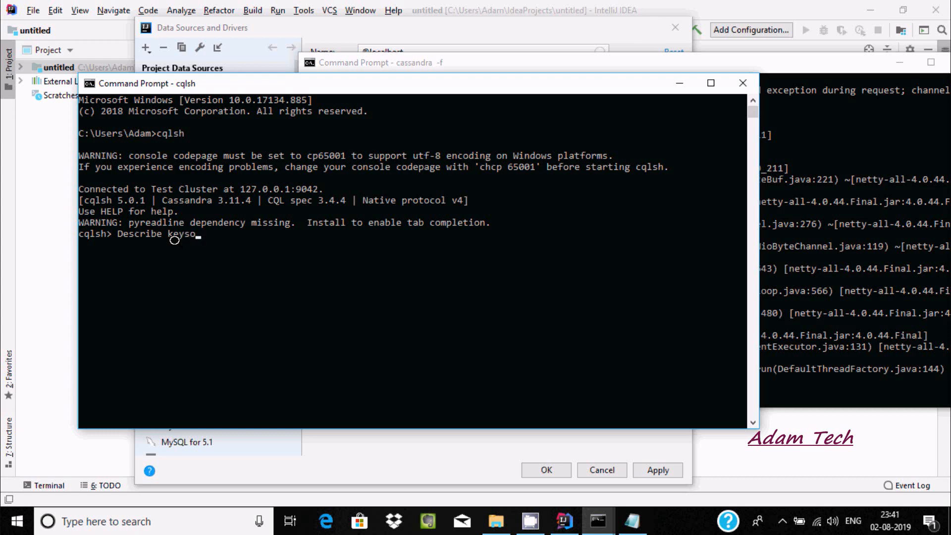
{"action": "type", "text": "paces;"}
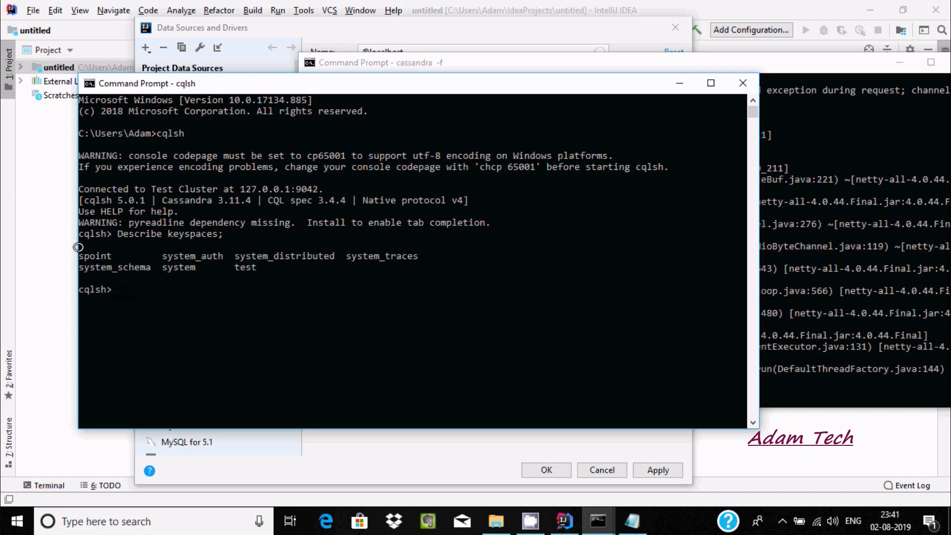
{"action": "mouse_move", "coordinate": [258, 255]}
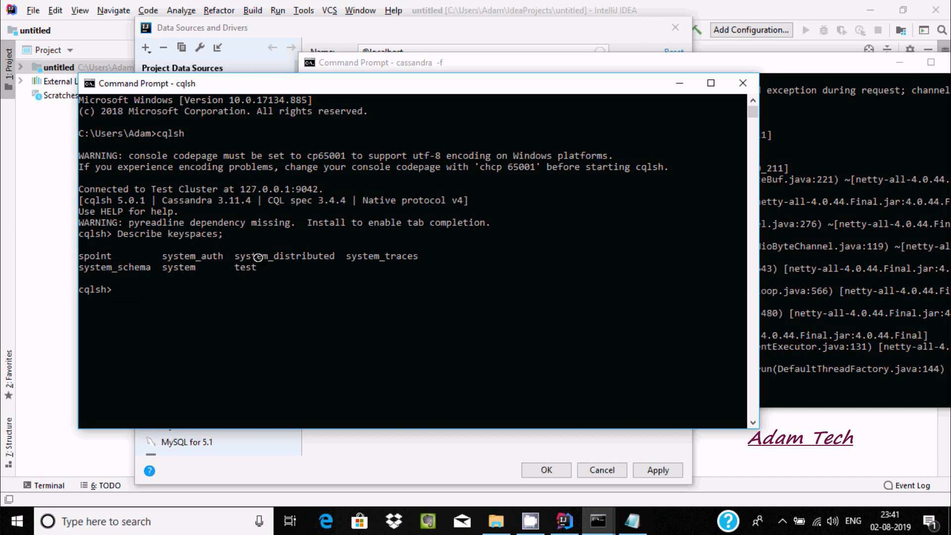
{"action": "mouse_move", "coordinate": [585, 522]}
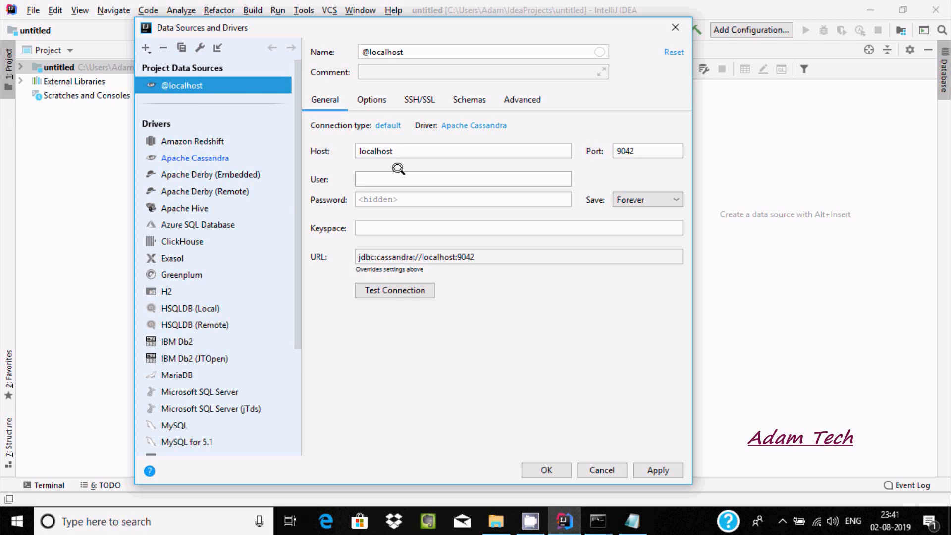
Step: Enter user cassandra, password remembered for this session only, and keyspace spoint
{"action": "left_click", "coordinate": [463, 178]}
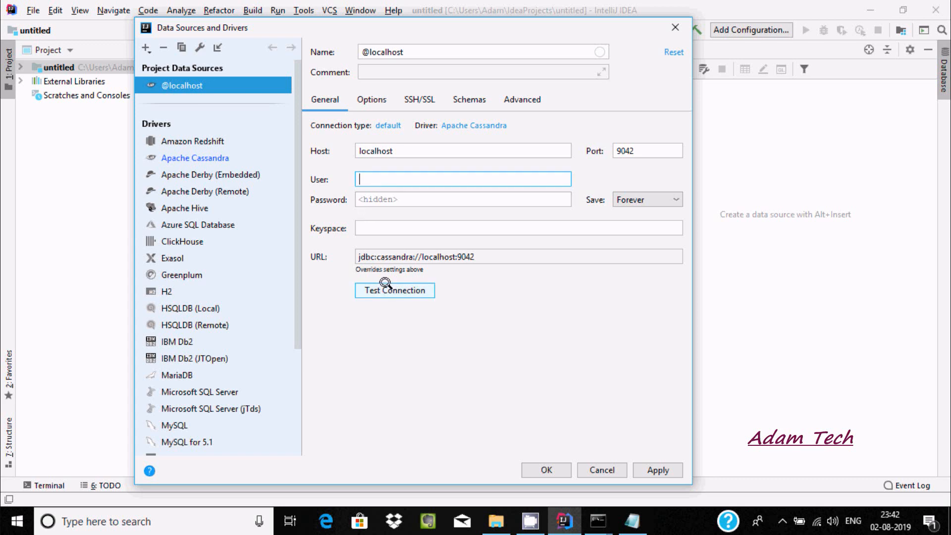
{"action": "type", "text": "cassandra"}
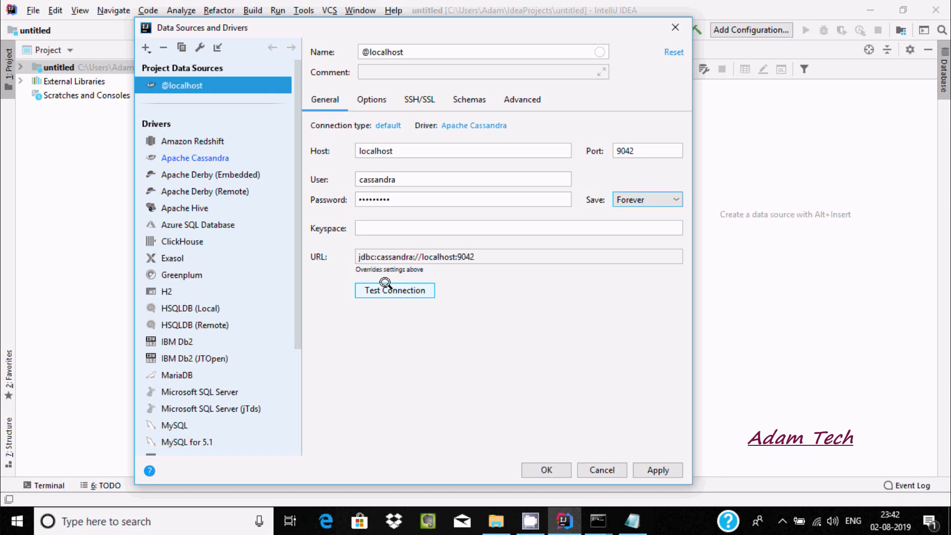
{"action": "left_click", "coordinate": [646, 200]}
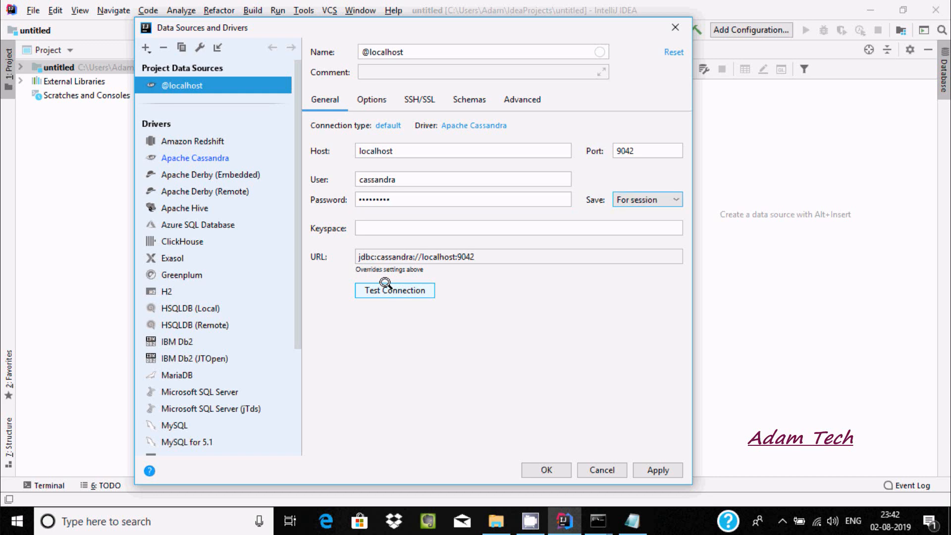
{"action": "left_click", "coordinate": [519, 228]}
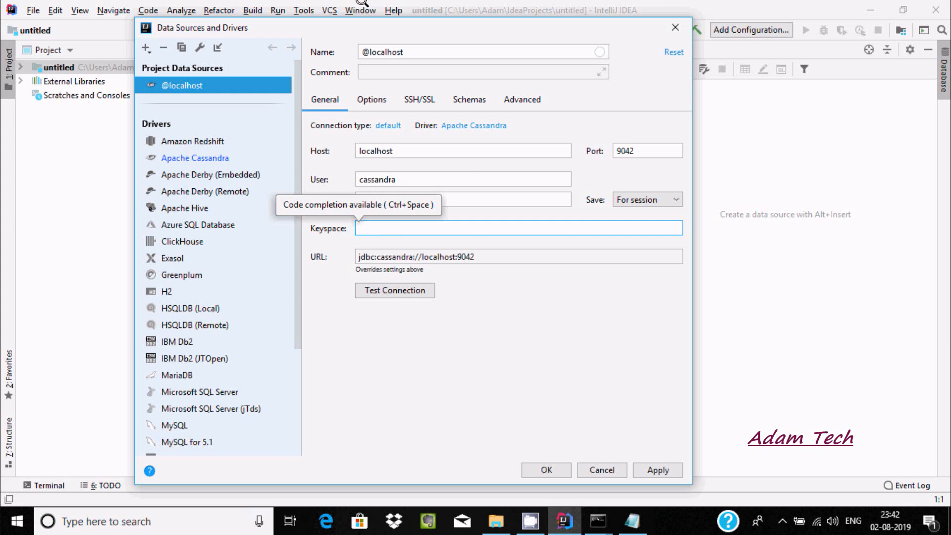
{"action": "type", "text": "s"}
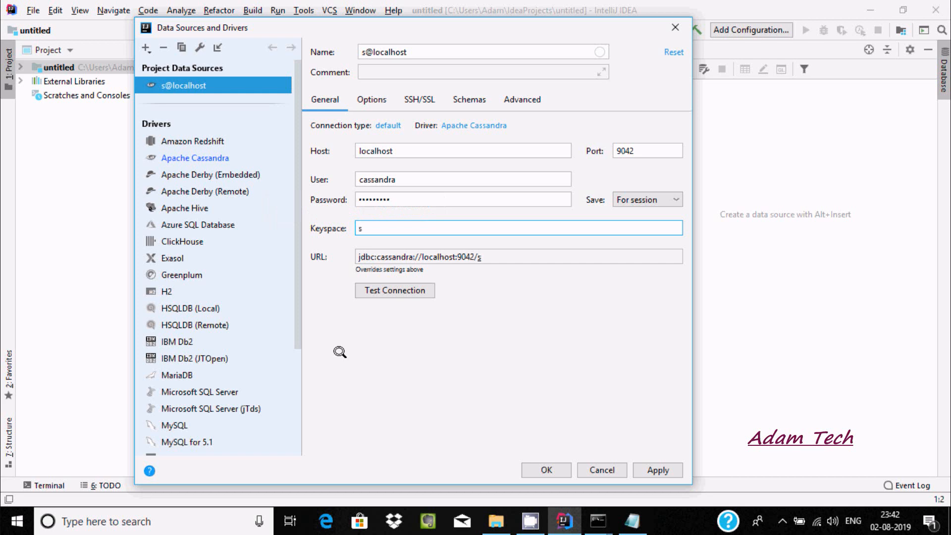
{"action": "type", "text": "point"}
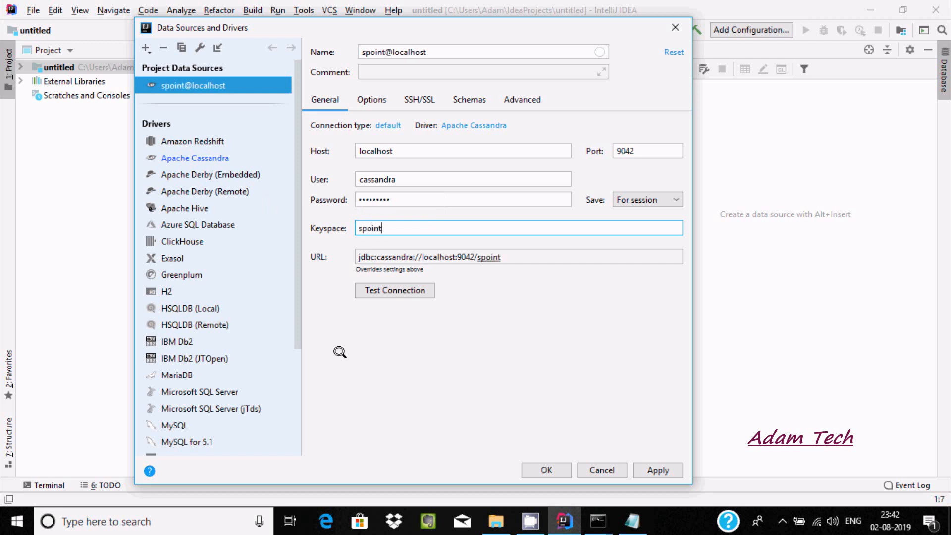
{"action": "mouse_move", "coordinate": [428, 273]}
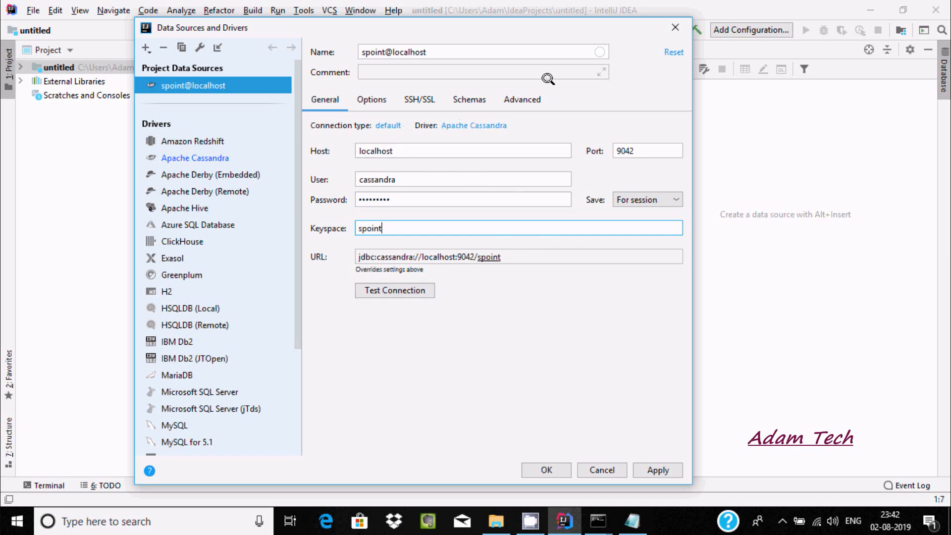
{"action": "mouse_move", "coordinate": [428, 337]}
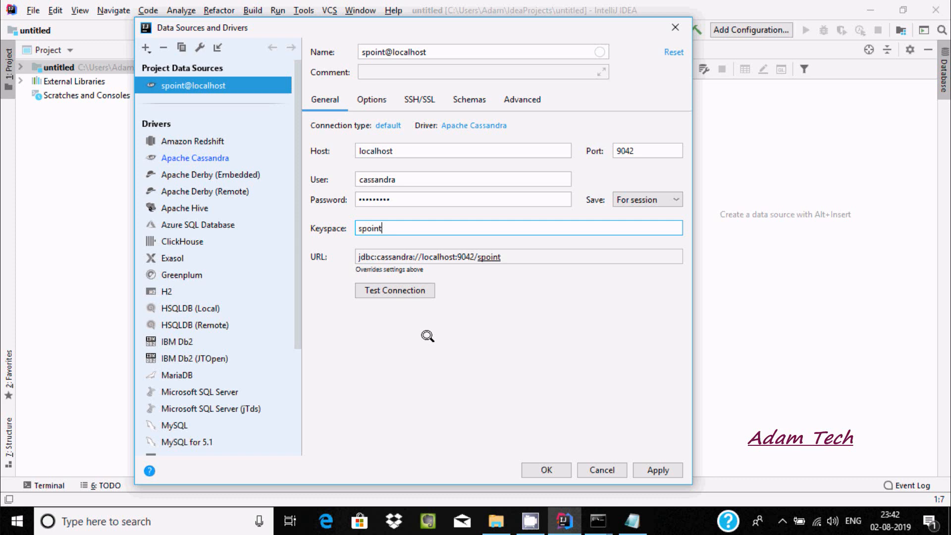
Step: Confirm the connection test succeeds and save the spoint@localhost data source
{"action": "left_click", "coordinate": [395, 290]}
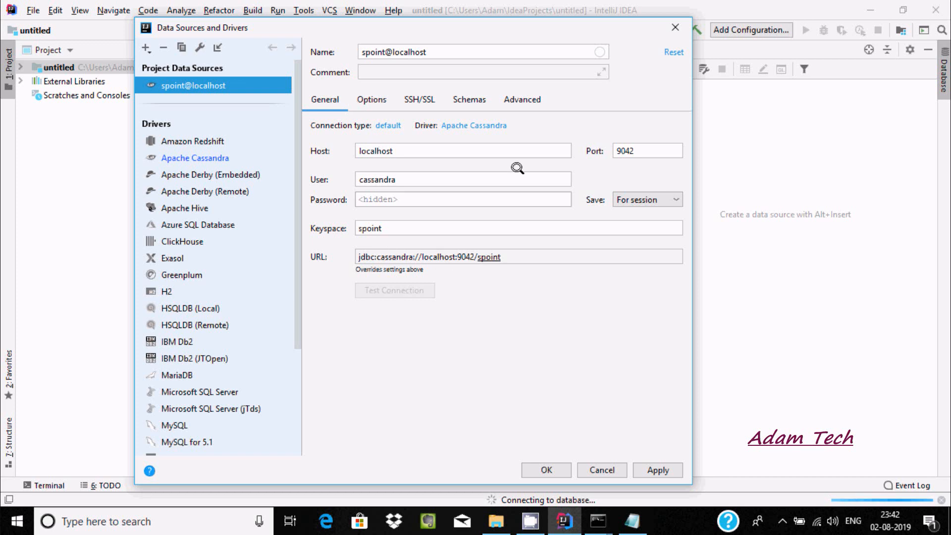
{"action": "mouse_move", "coordinate": [425, 335]}
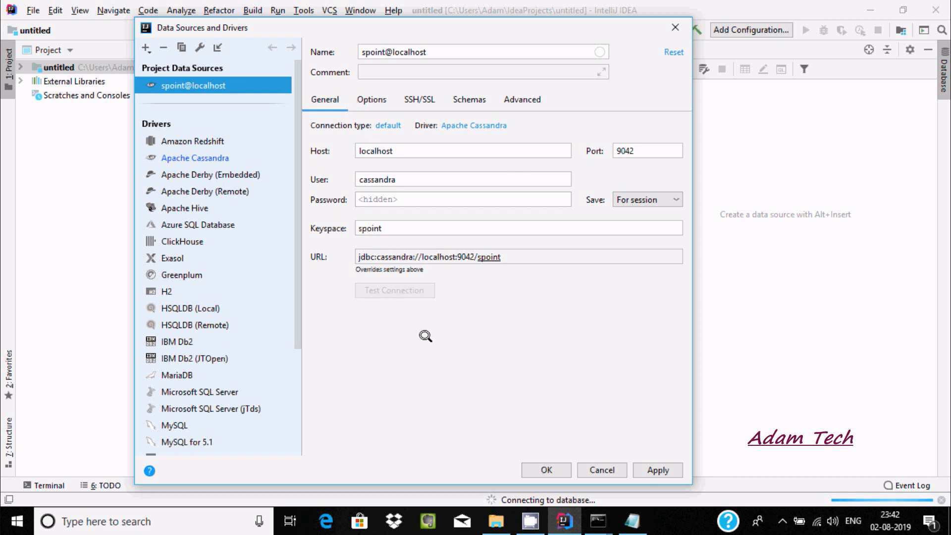
{"action": "left_click", "coordinate": [395, 291]}
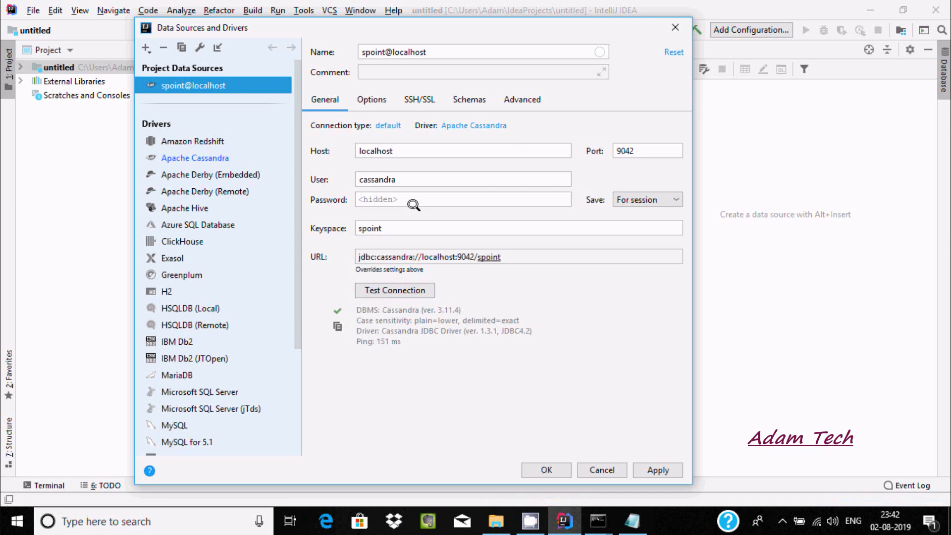
{"action": "mouse_move", "coordinate": [633, 150]}
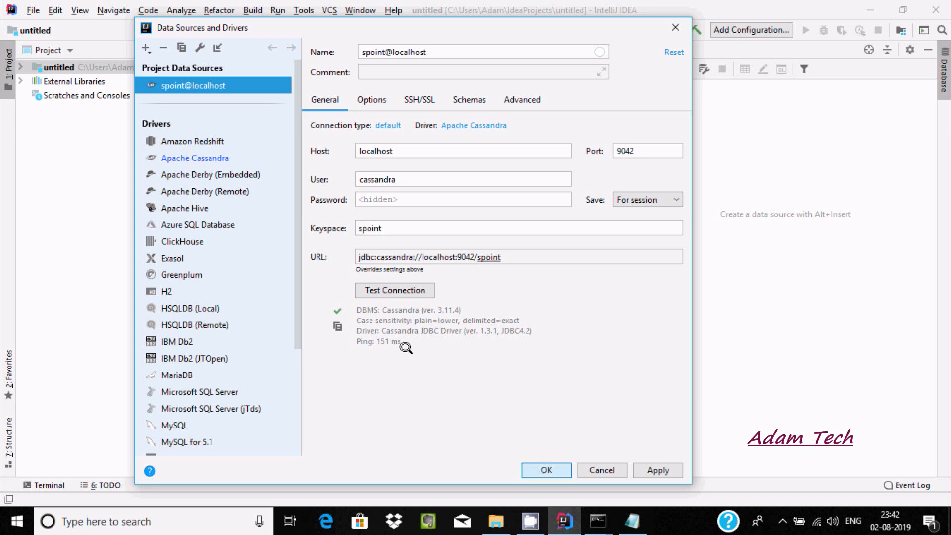
{"action": "left_click", "coordinate": [545, 470]}
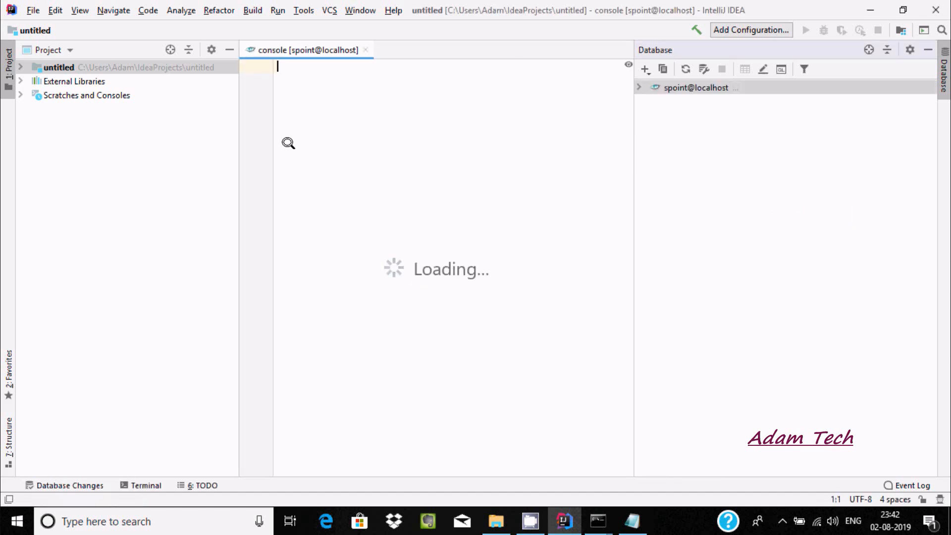
{"action": "mouse_move", "coordinate": [690, 135]}
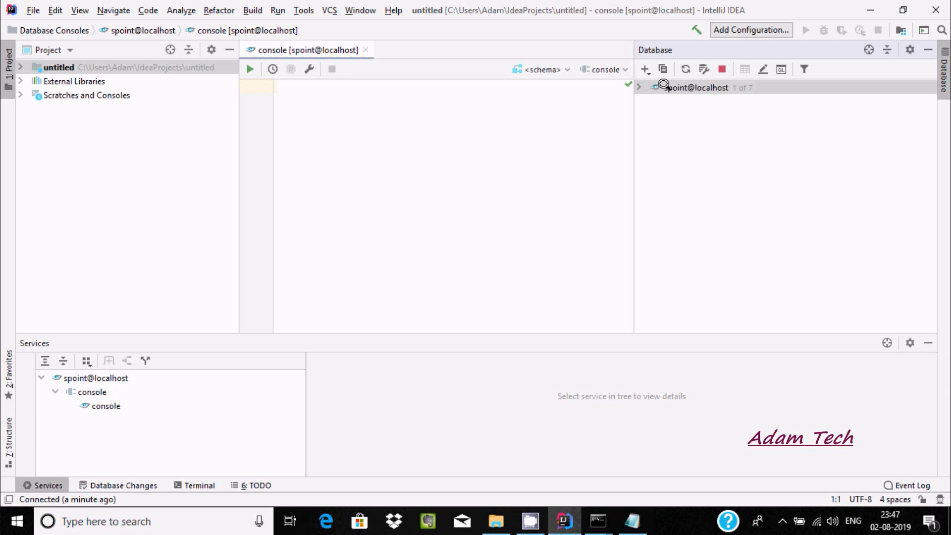
Step: Expand spoint@localhost to show its spoint keyspace and list the things to add
{"action": "left_click", "coordinate": [639, 88]}
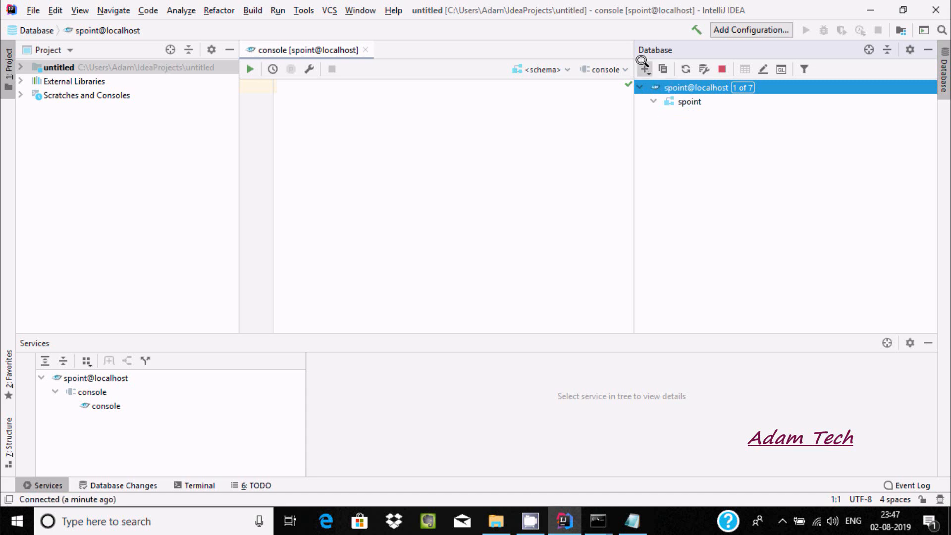
{"action": "left_click", "coordinate": [645, 68]}
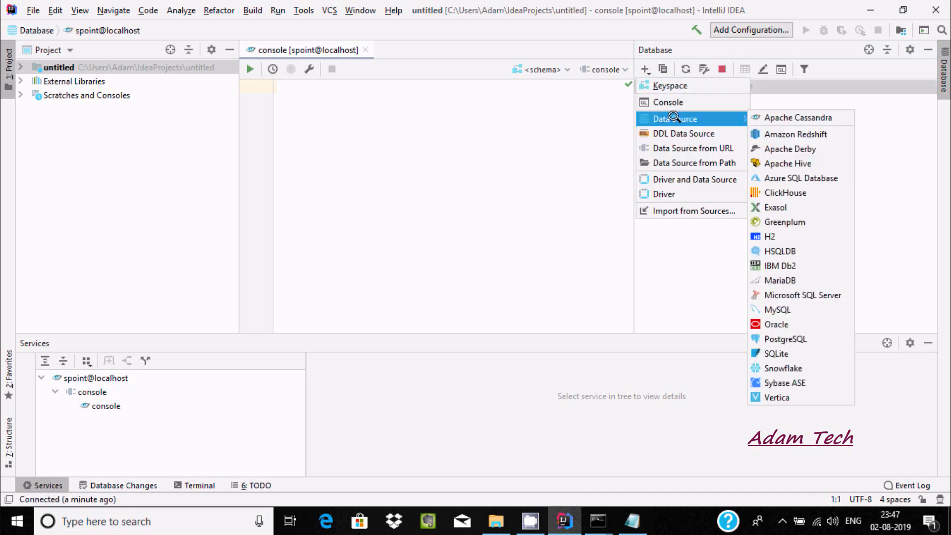
Step: Start a second Apache Cassandra data source on localhost with user cassandra
{"action": "left_click", "coordinate": [798, 117]}
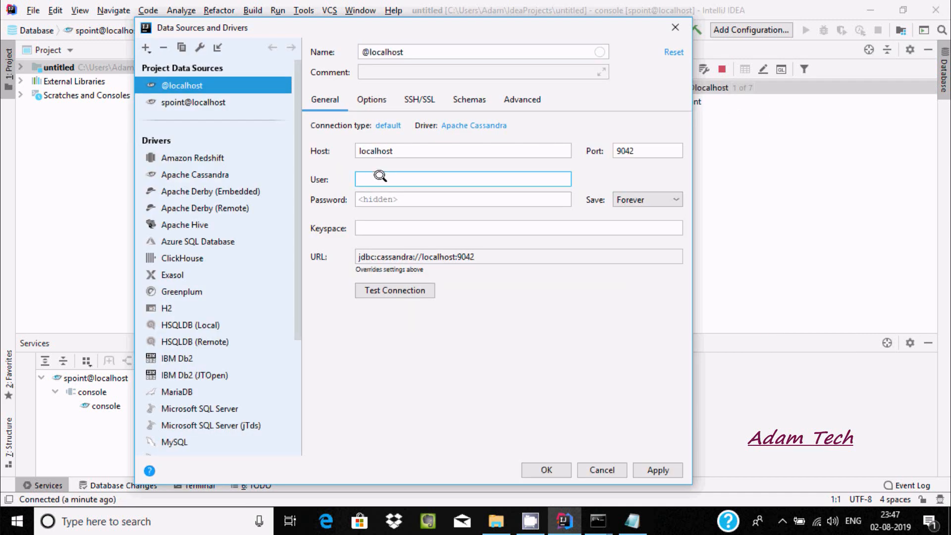
{"action": "type", "text": "cassa"}
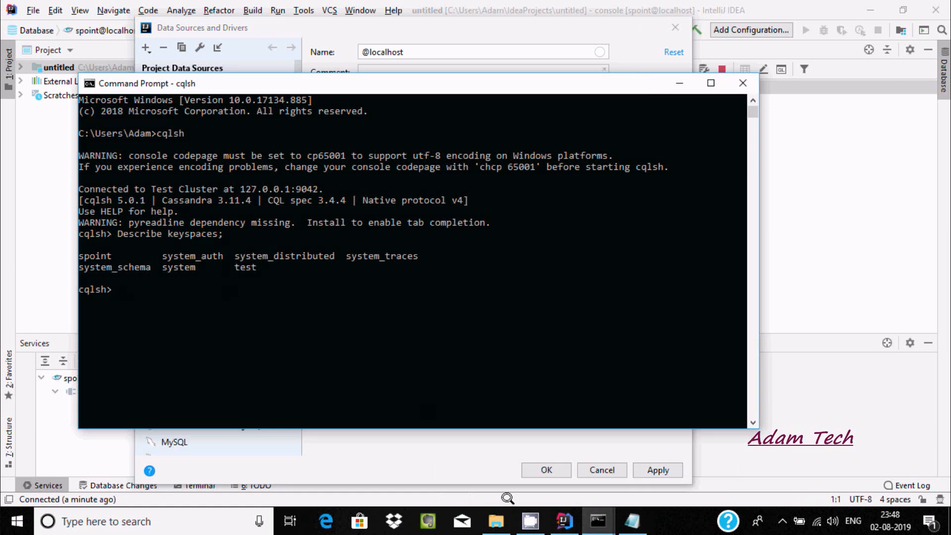
{"action": "mouse_move", "coordinate": [564, 521]}
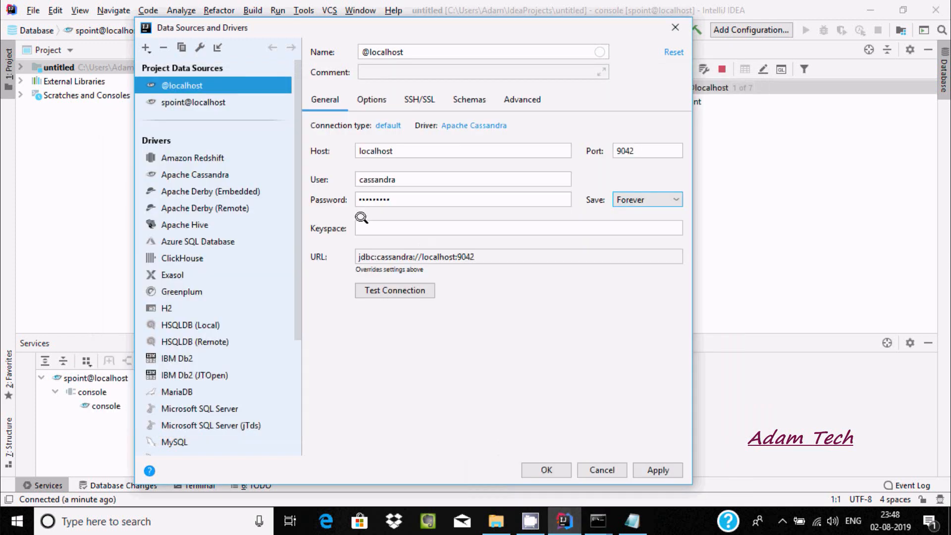
Step: Set keyspace test, confirm the connection test succeeds, and save test@localhost
{"action": "type", "text": "t"}
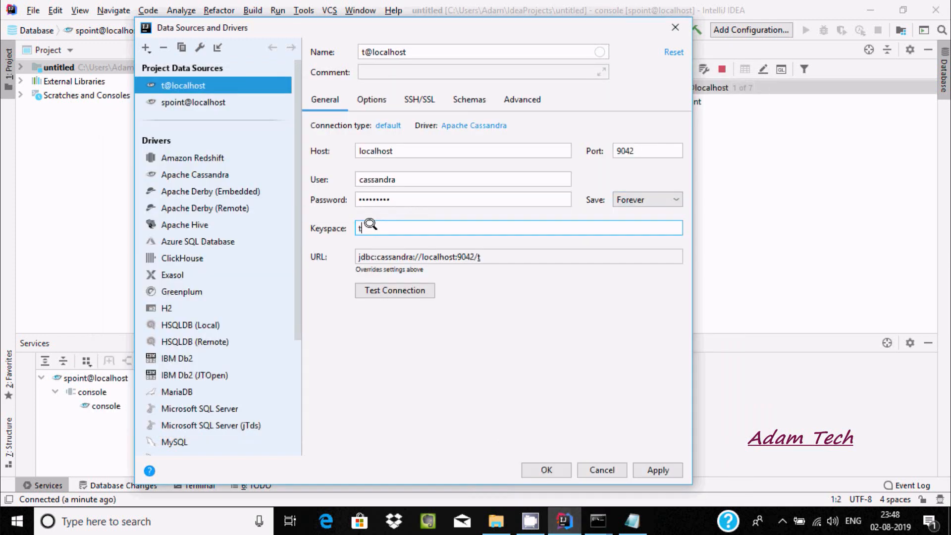
{"action": "type", "text": "est"}
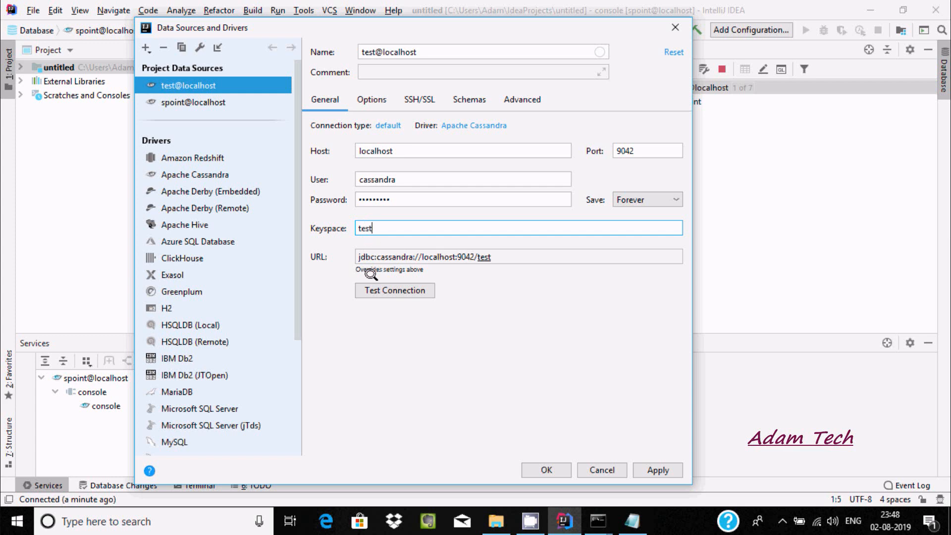
{"action": "left_click", "coordinate": [394, 291]}
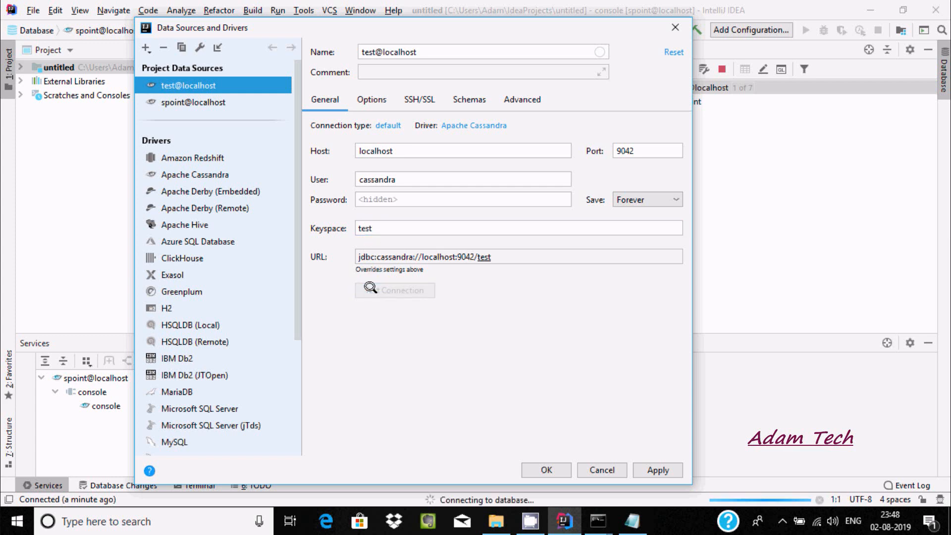
{"action": "left_click", "coordinate": [395, 290]}
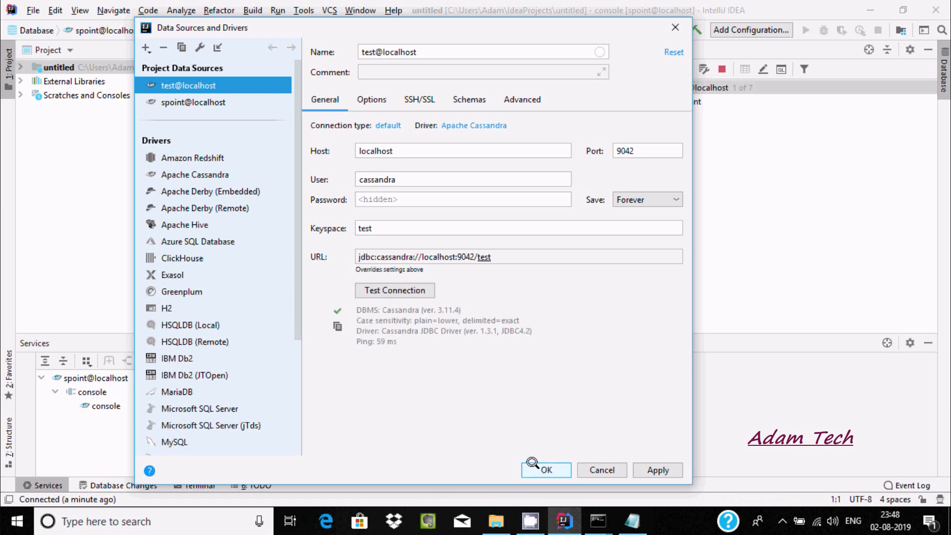
{"action": "left_click", "coordinate": [543, 470]}
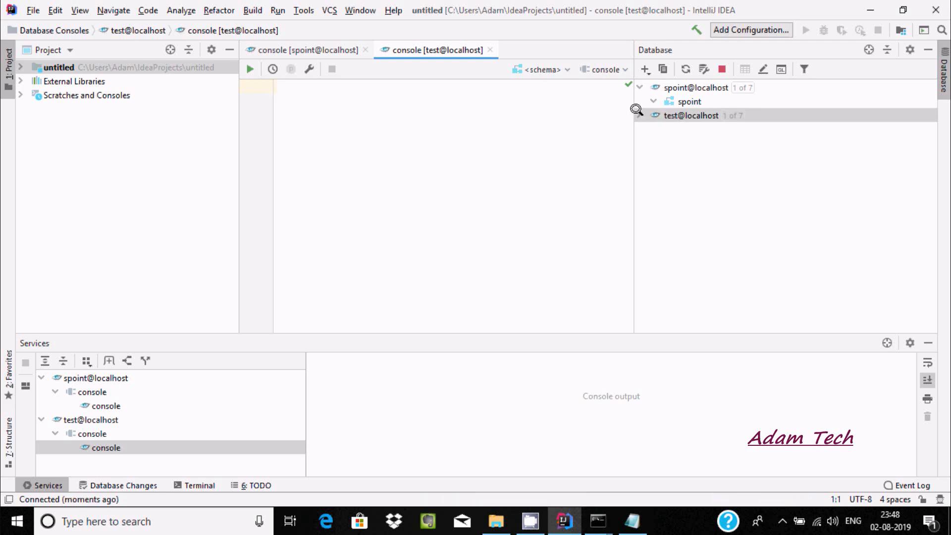
Step: Expand test@localhost down to the test keyspace with its dev and james tables
{"action": "left_click", "coordinate": [691, 115]}
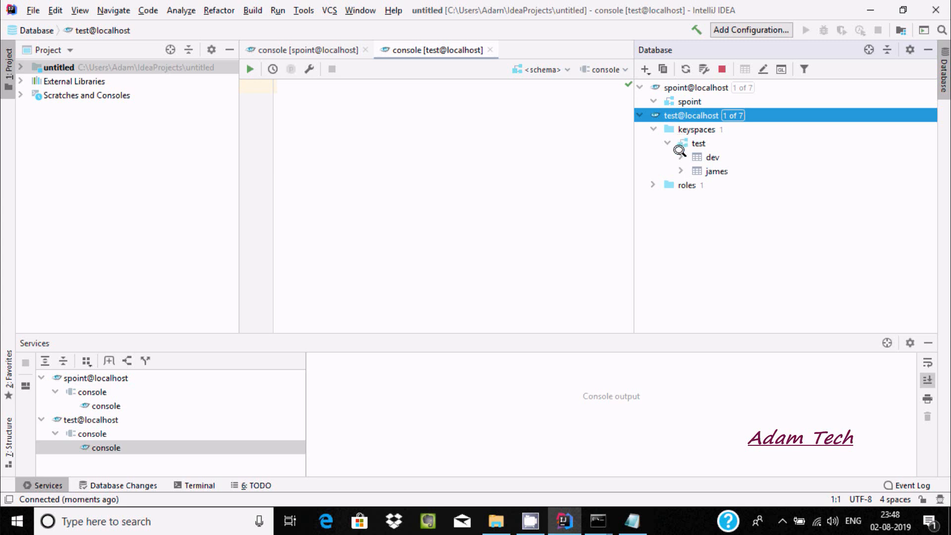
Step: Expand dev and james to show their id and name columns, and roles to show cassandra
{"action": "left_click", "coordinate": [681, 157]}
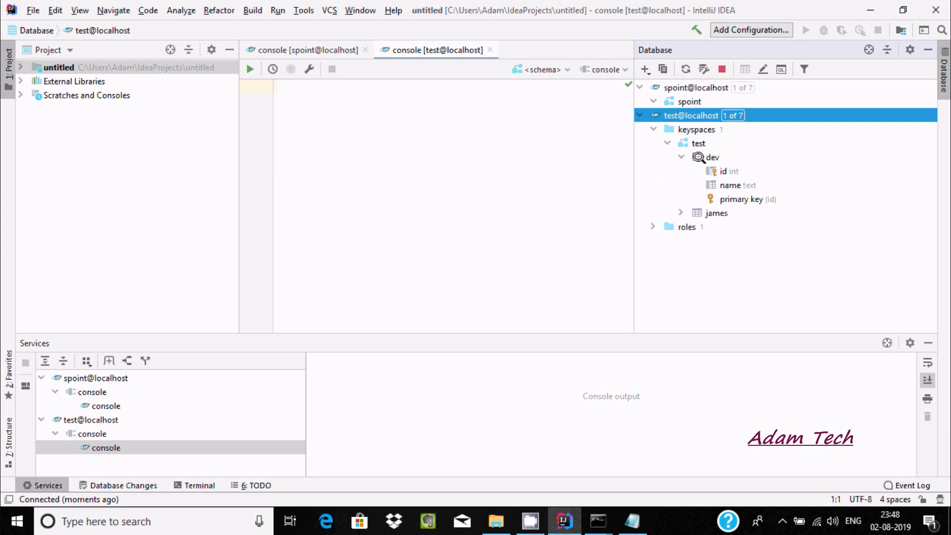
{"action": "left_click", "coordinate": [698, 143]}
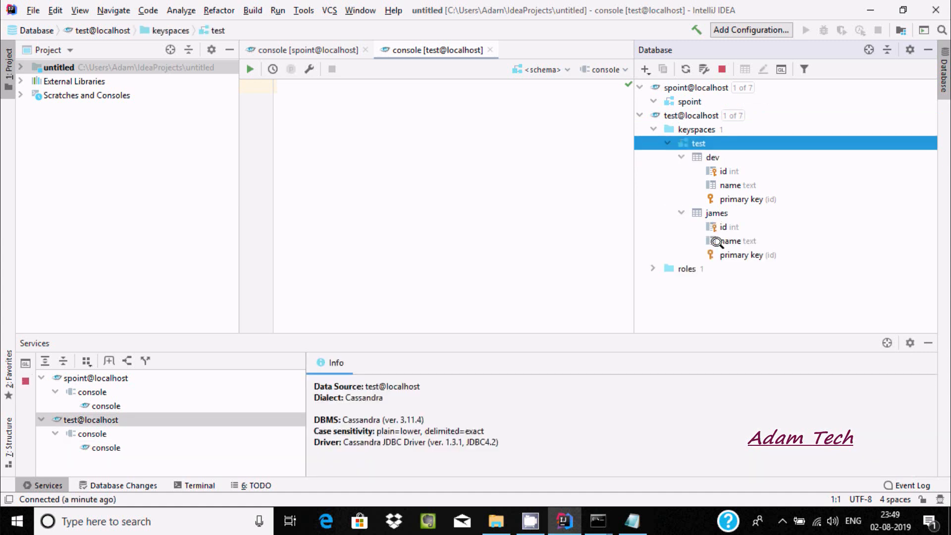
{"action": "left_click", "coordinate": [654, 269]}
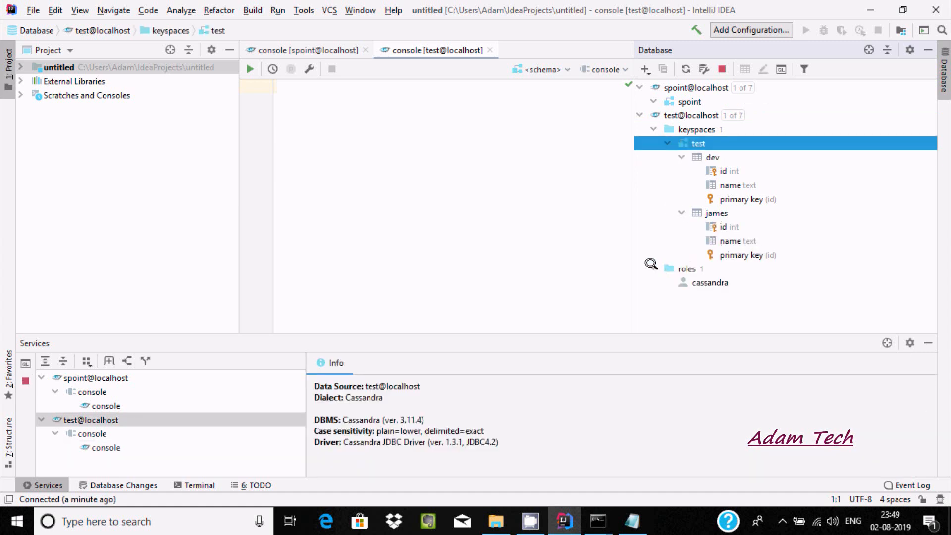
{"action": "left_click", "coordinate": [653, 269]}
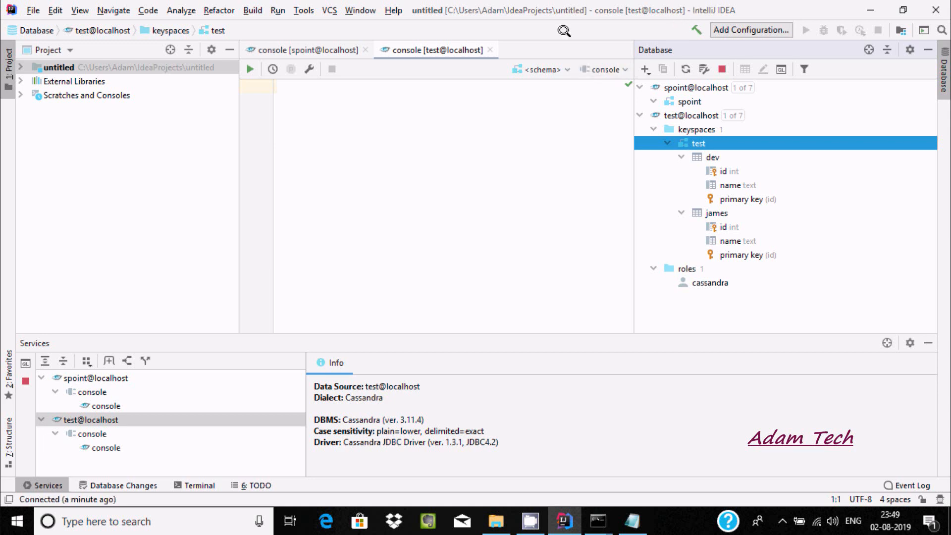
{"action": "mouse_move", "coordinate": [374, 177]}
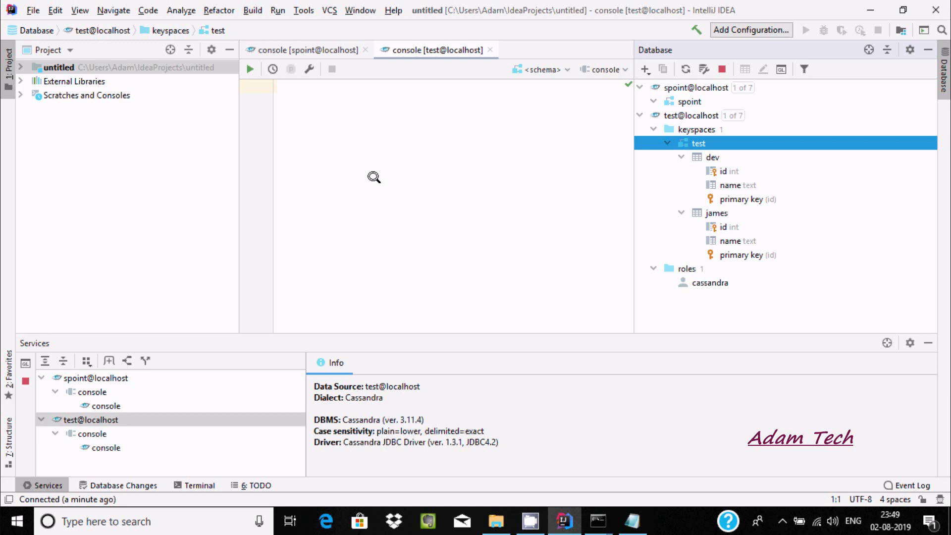
{"action": "mouse_move", "coordinate": [370, 195]}
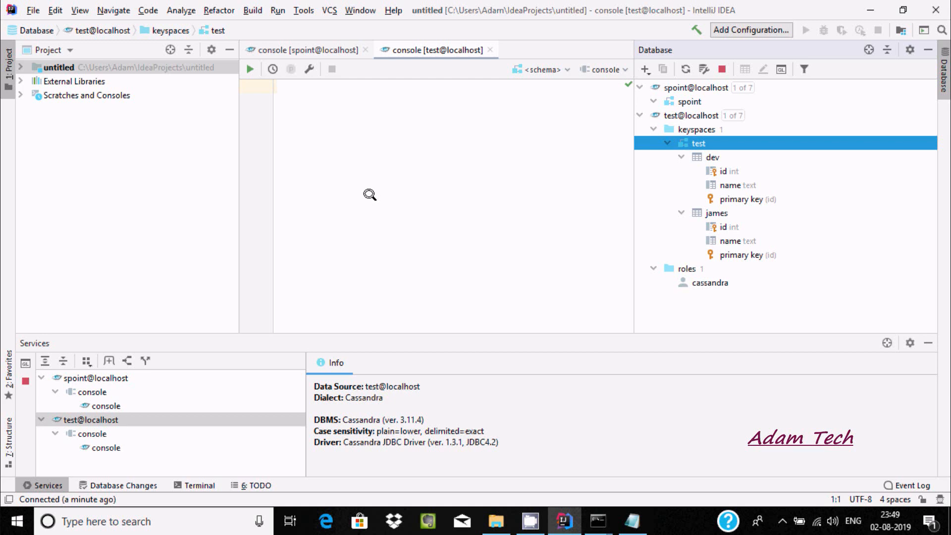